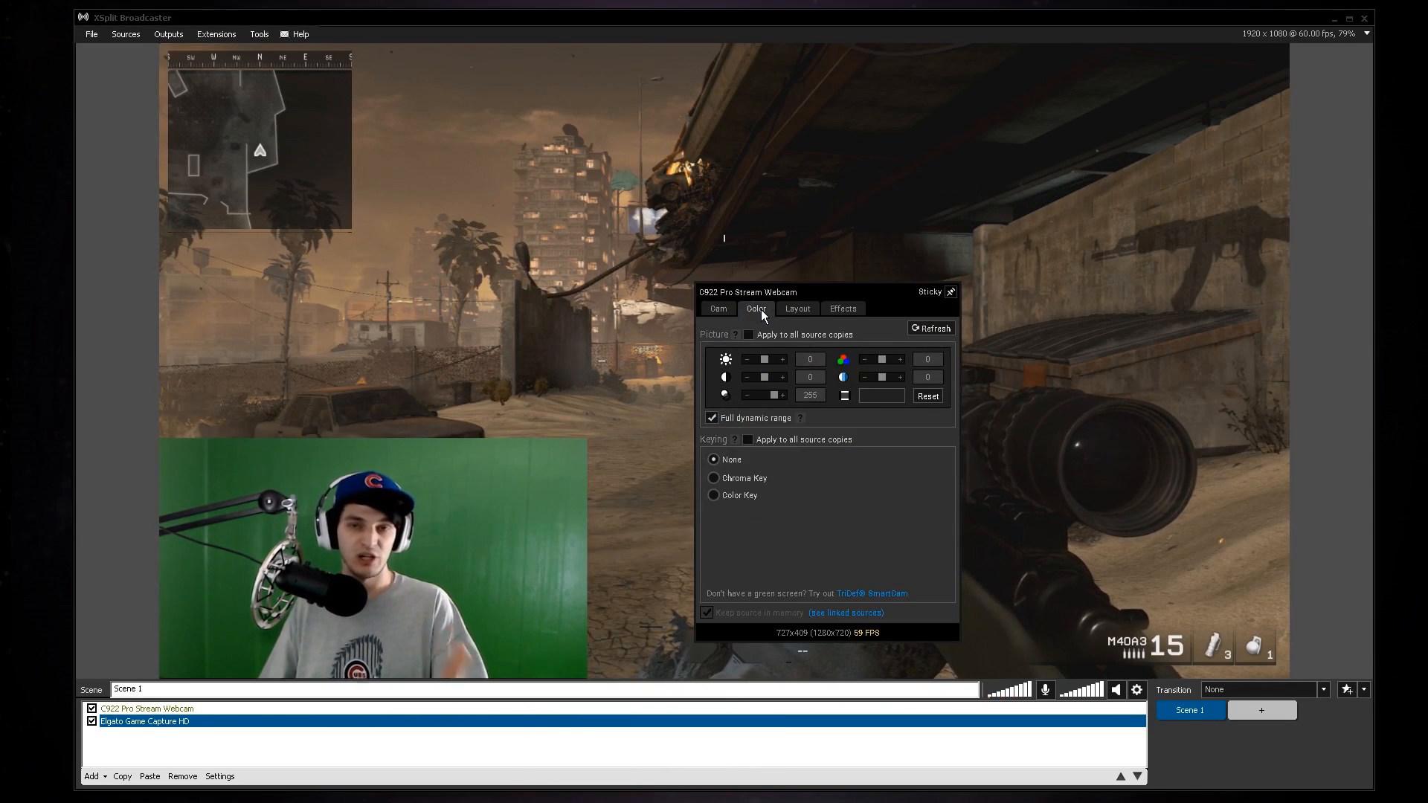
Step: Set the C922 webcam source's Keying option to Chroma Key on its Color tab
click(719, 309)
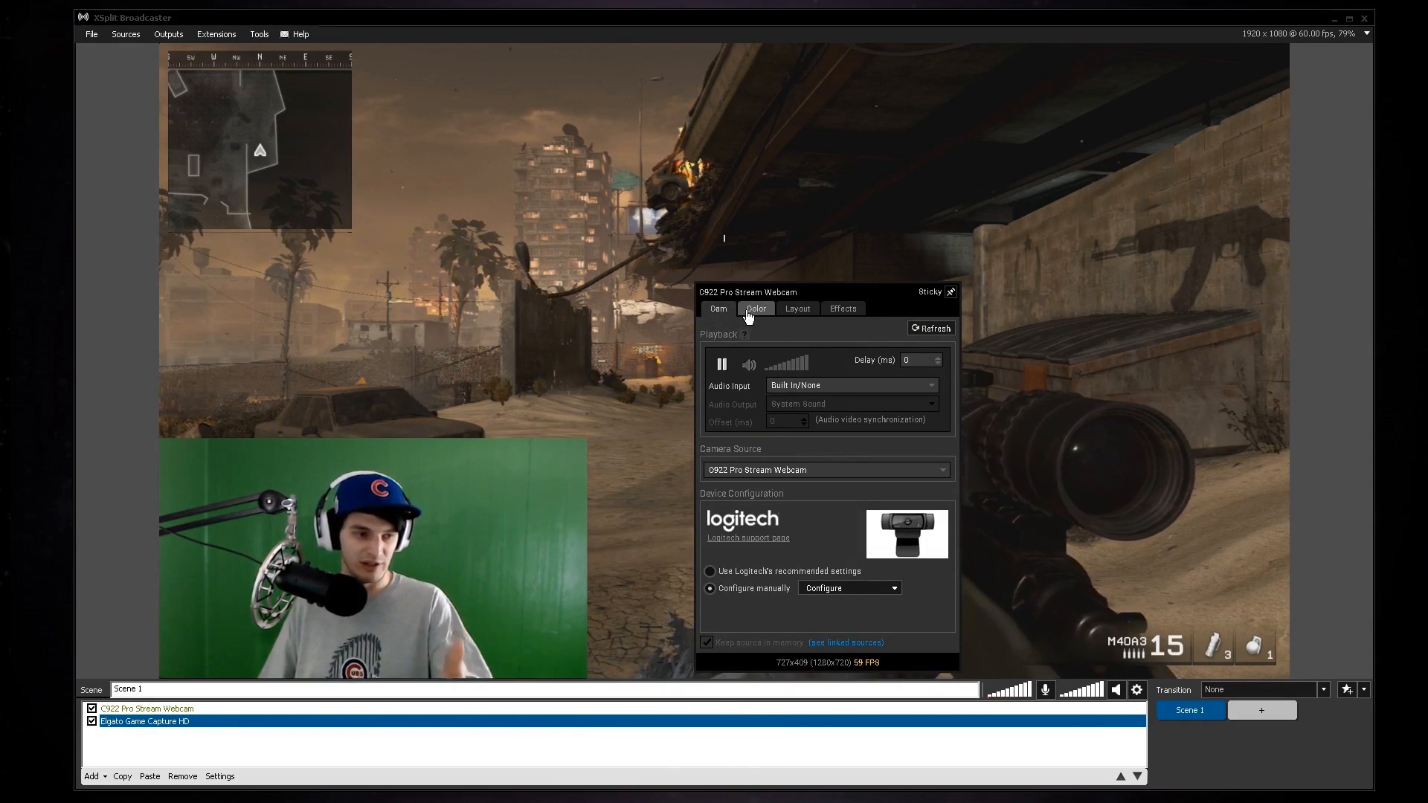
click(756, 308)
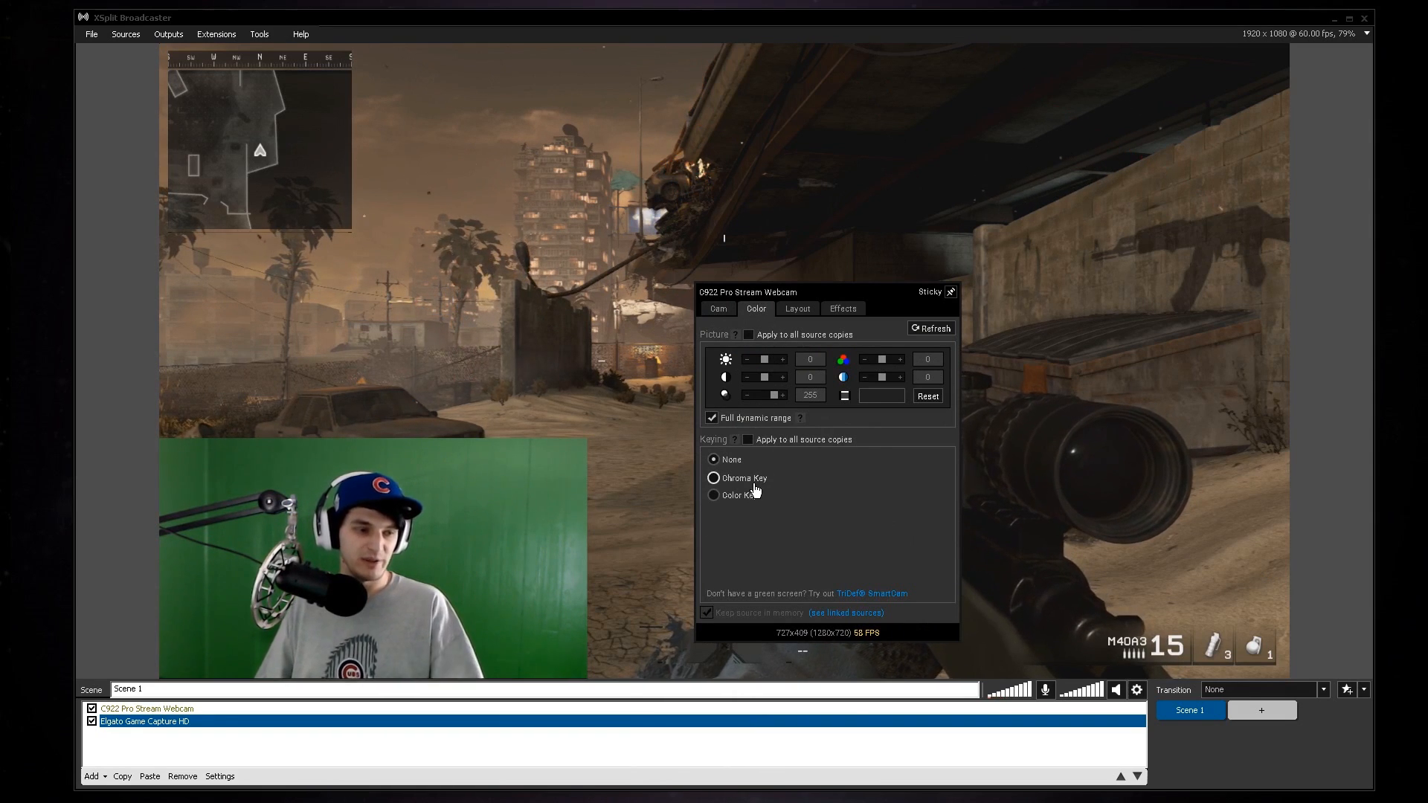
click(713, 478)
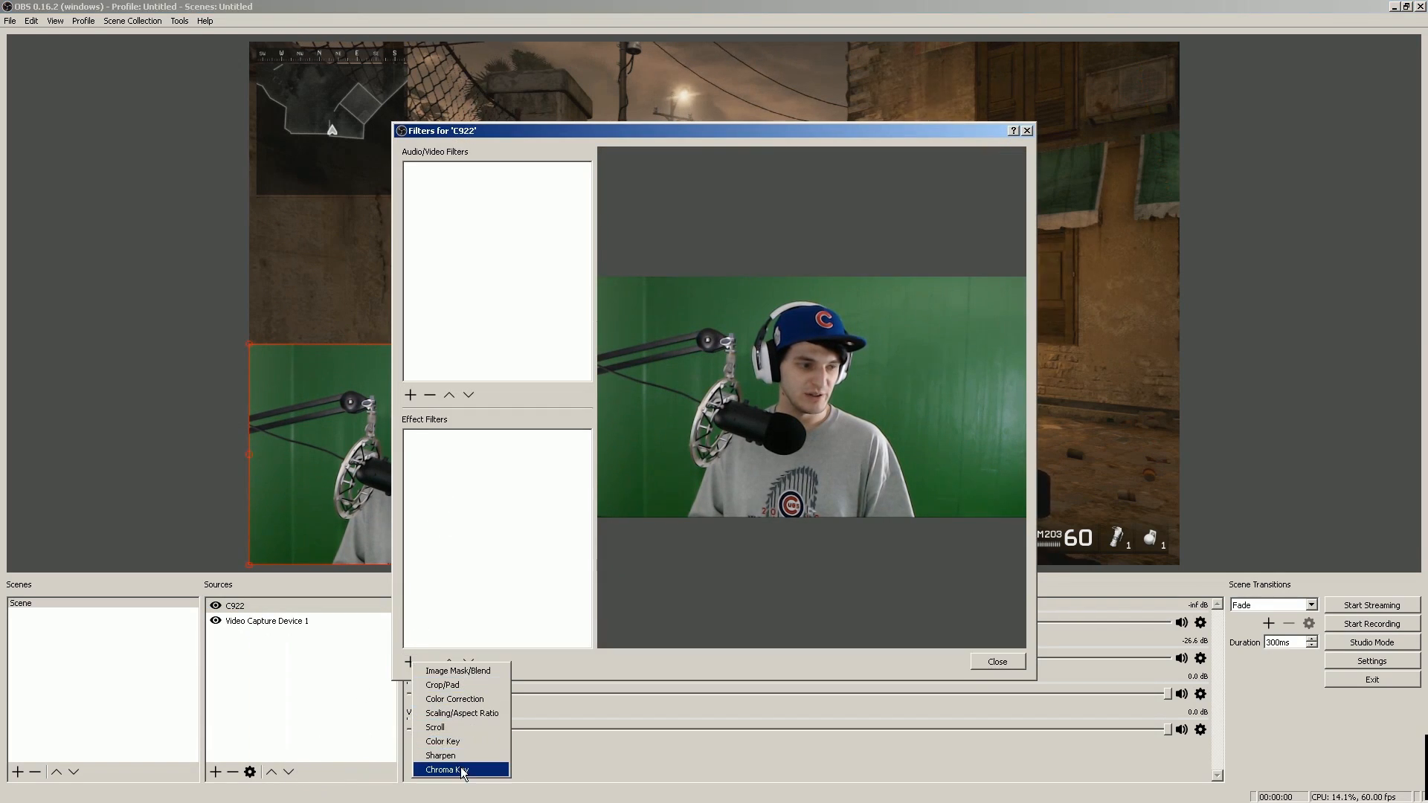
Step: Add a default-named Chroma Key filter with similarity 470, smoothness and spill reduction 1
click(459, 769)
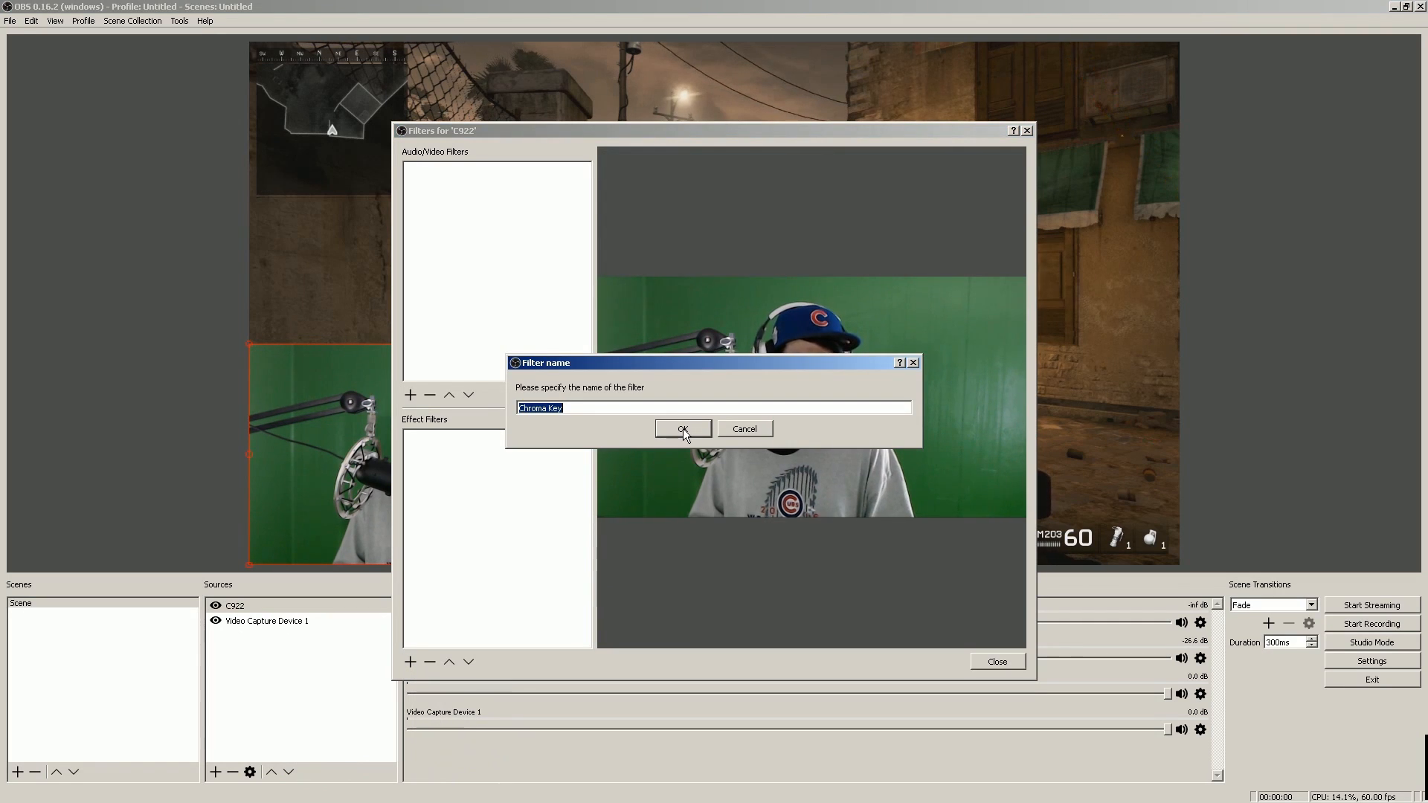
click(682, 429)
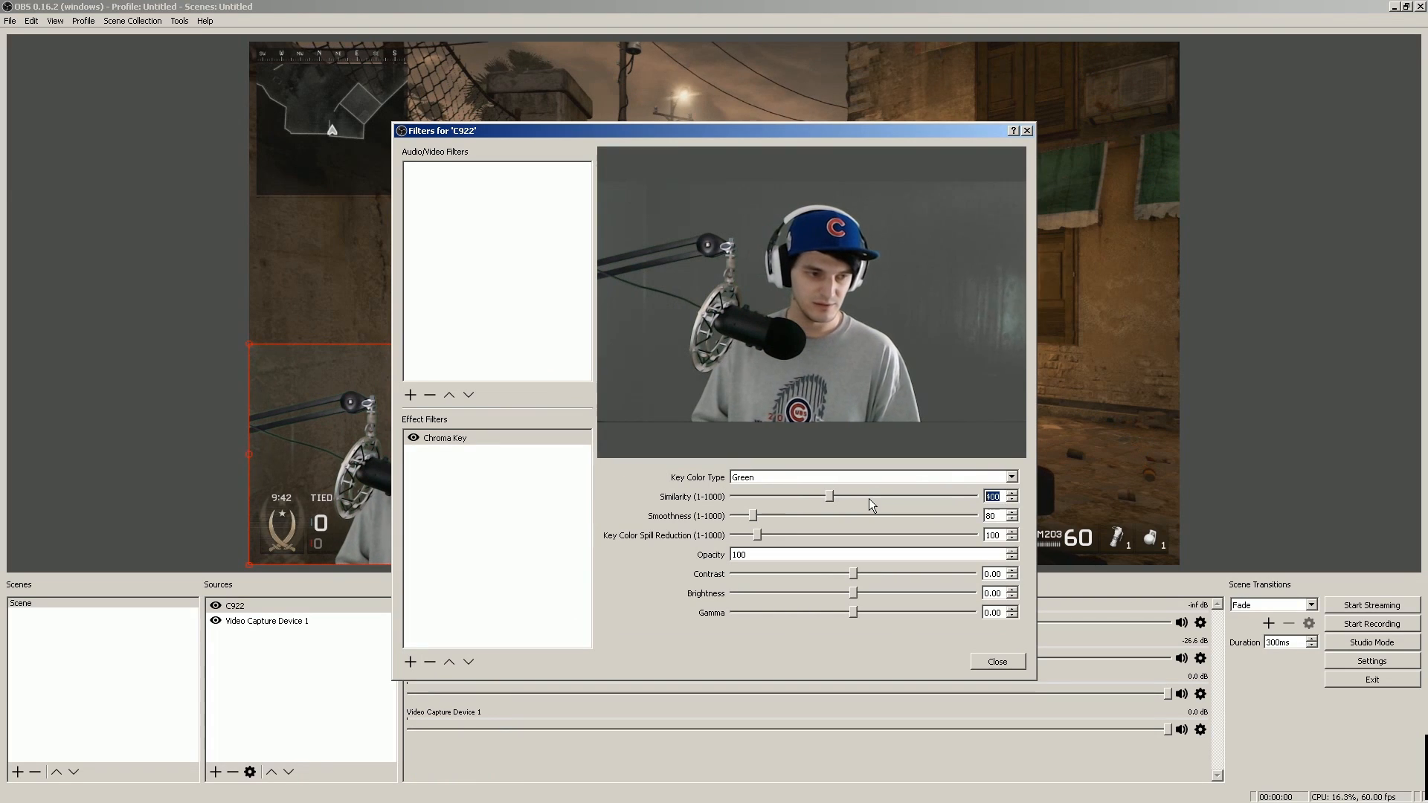
drag(824, 495, 845, 495)
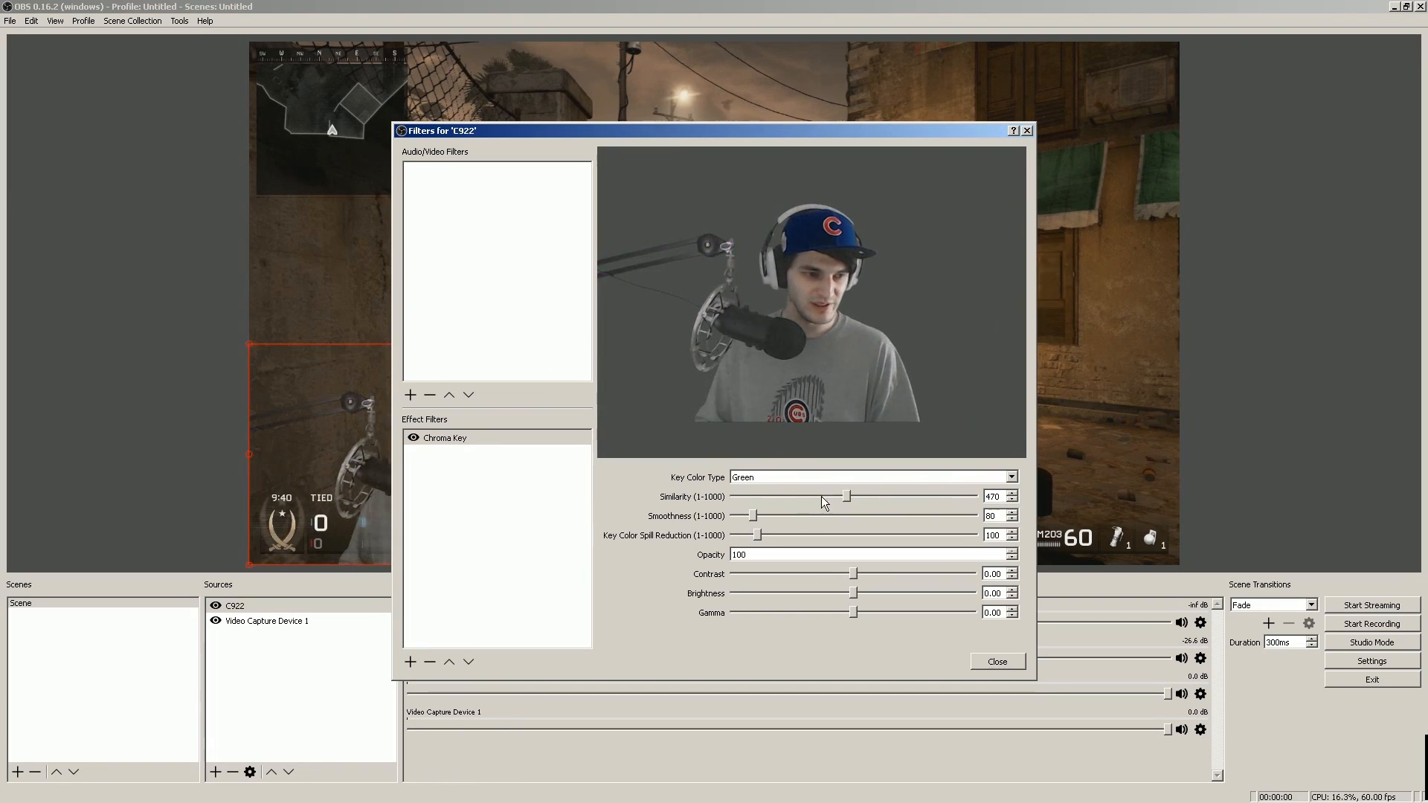
drag(749, 516, 737, 515)
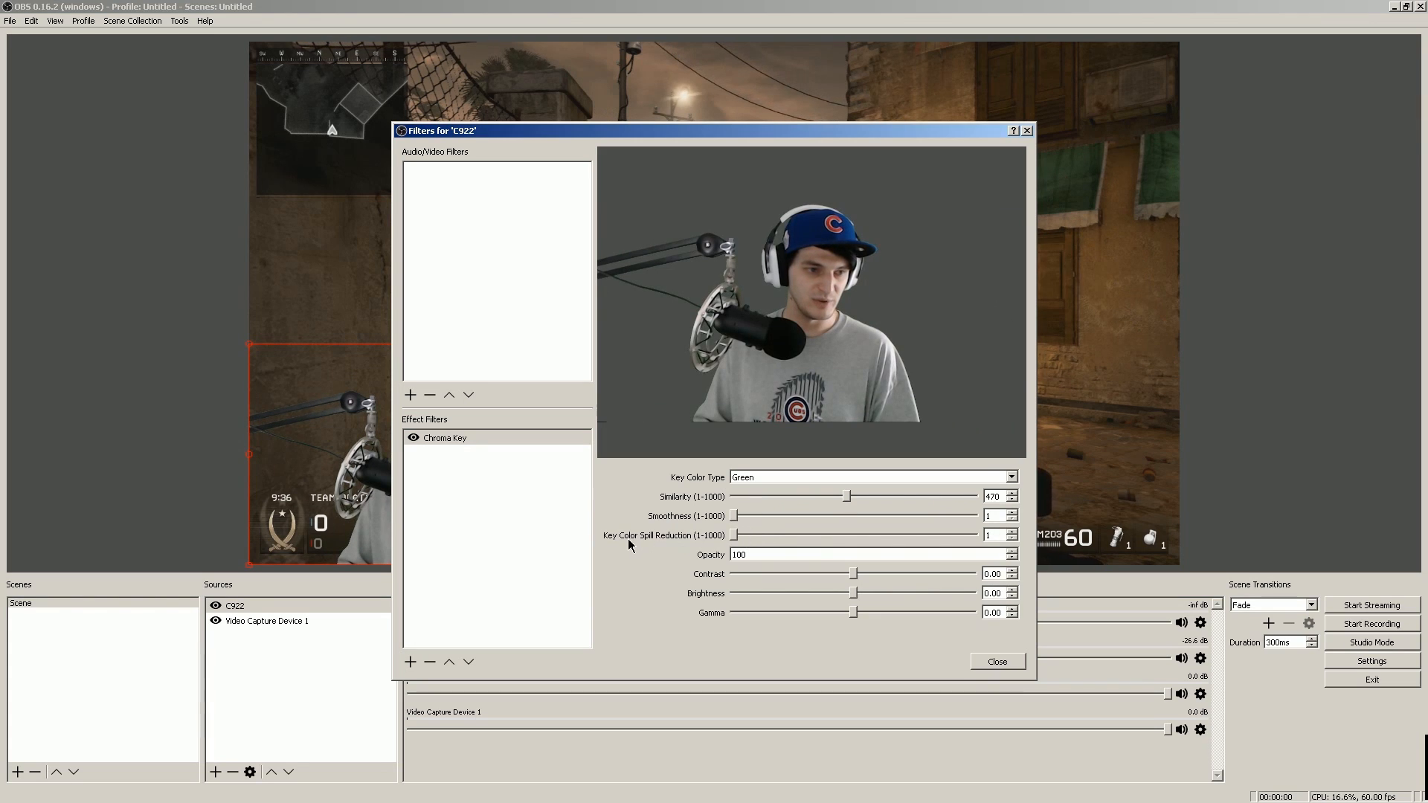
click(997, 661)
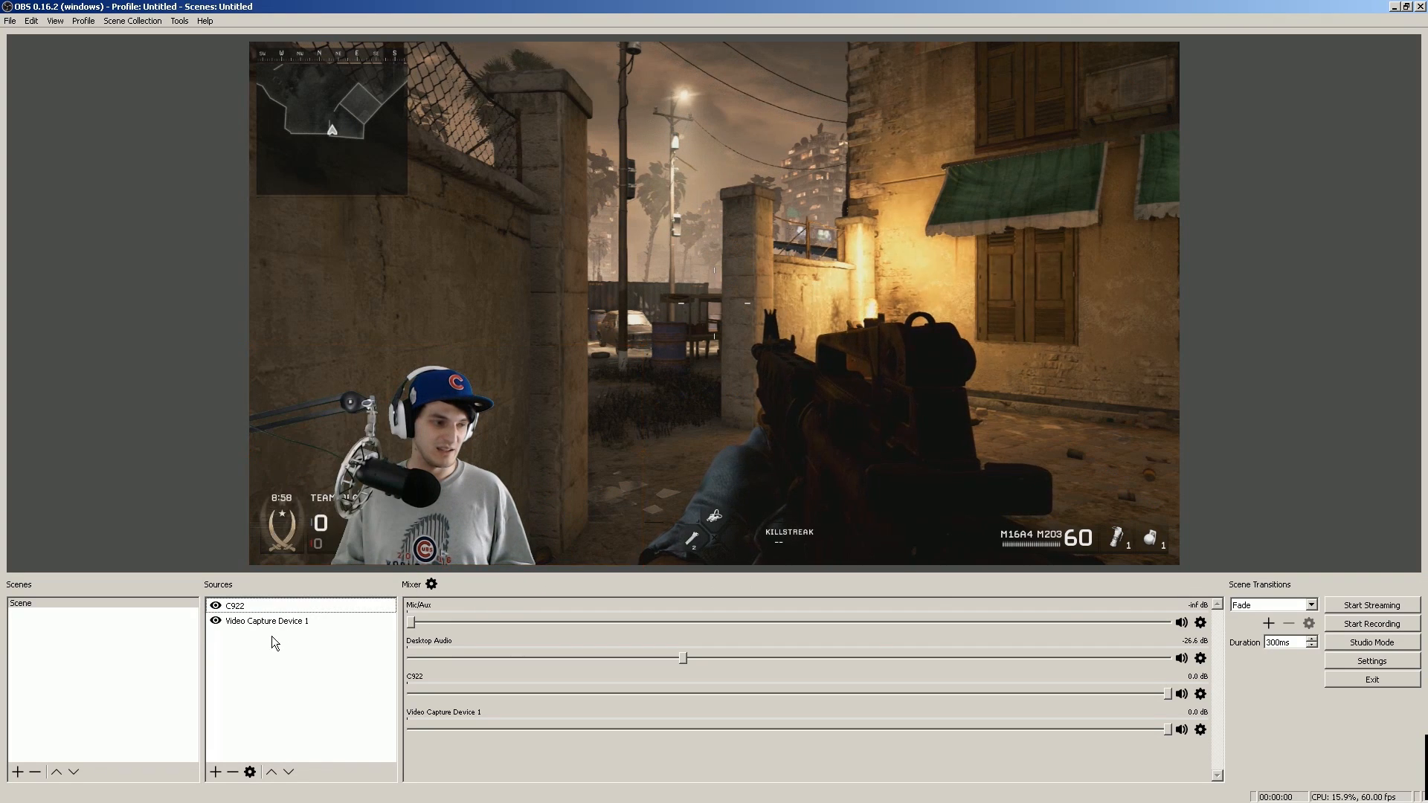
double_click(235, 605)
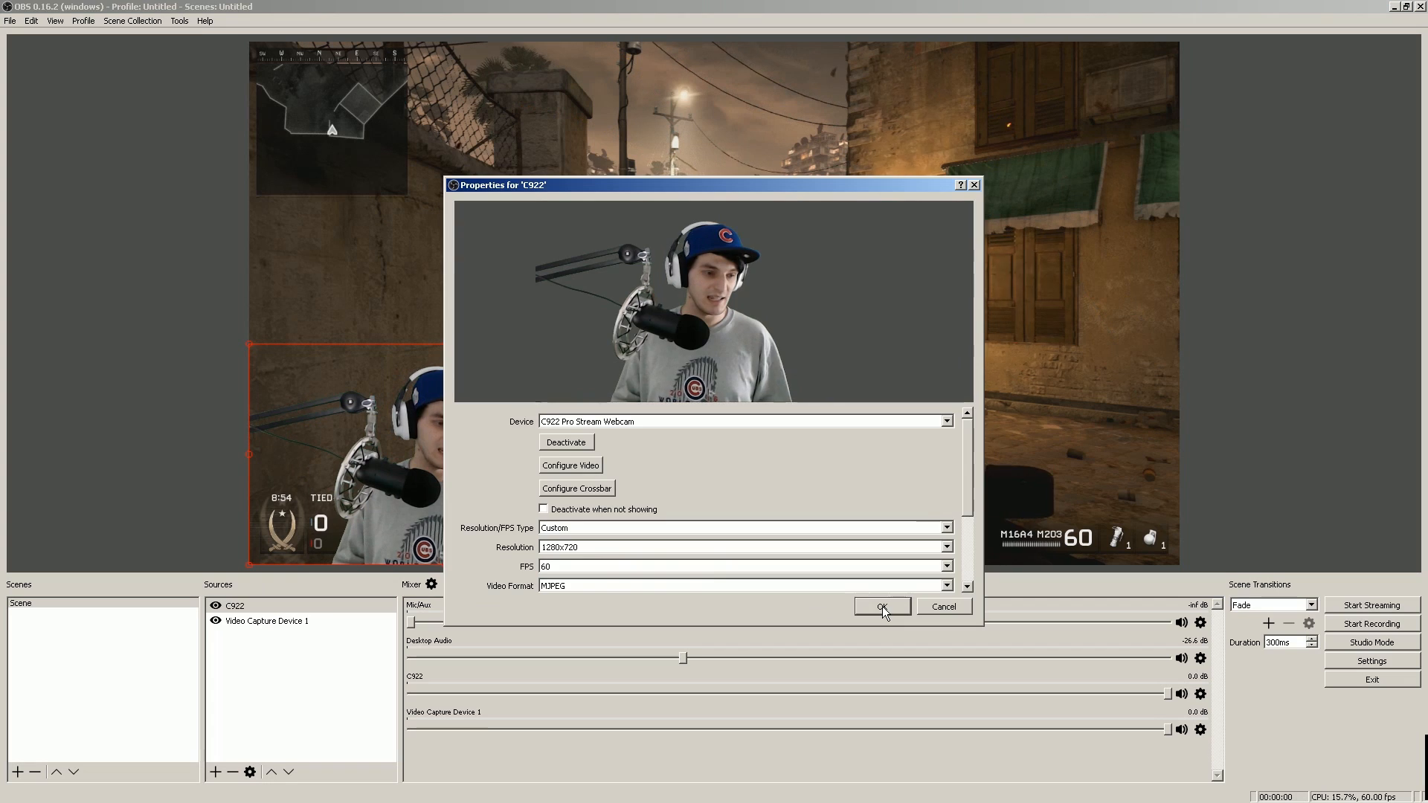
click(881, 606)
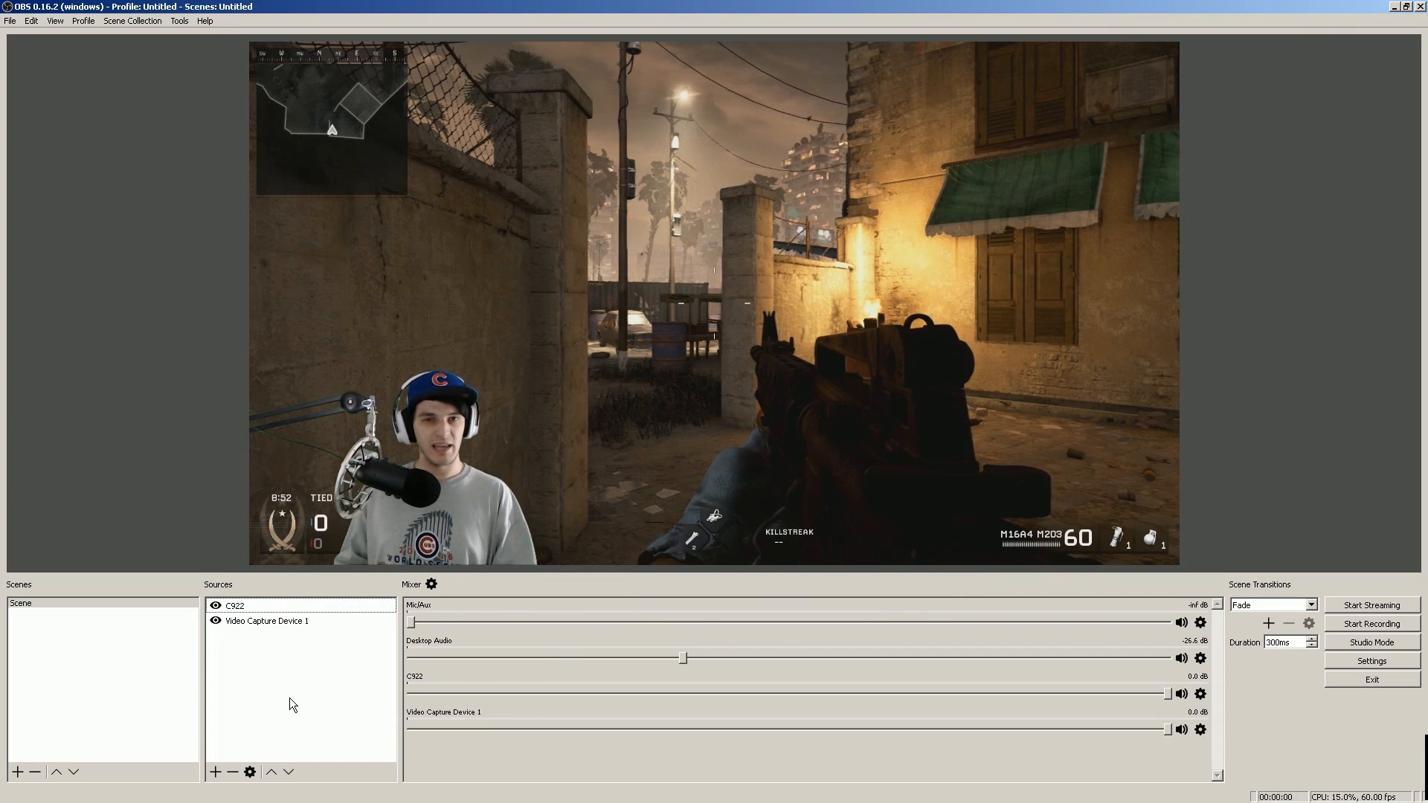
click(1370, 661)
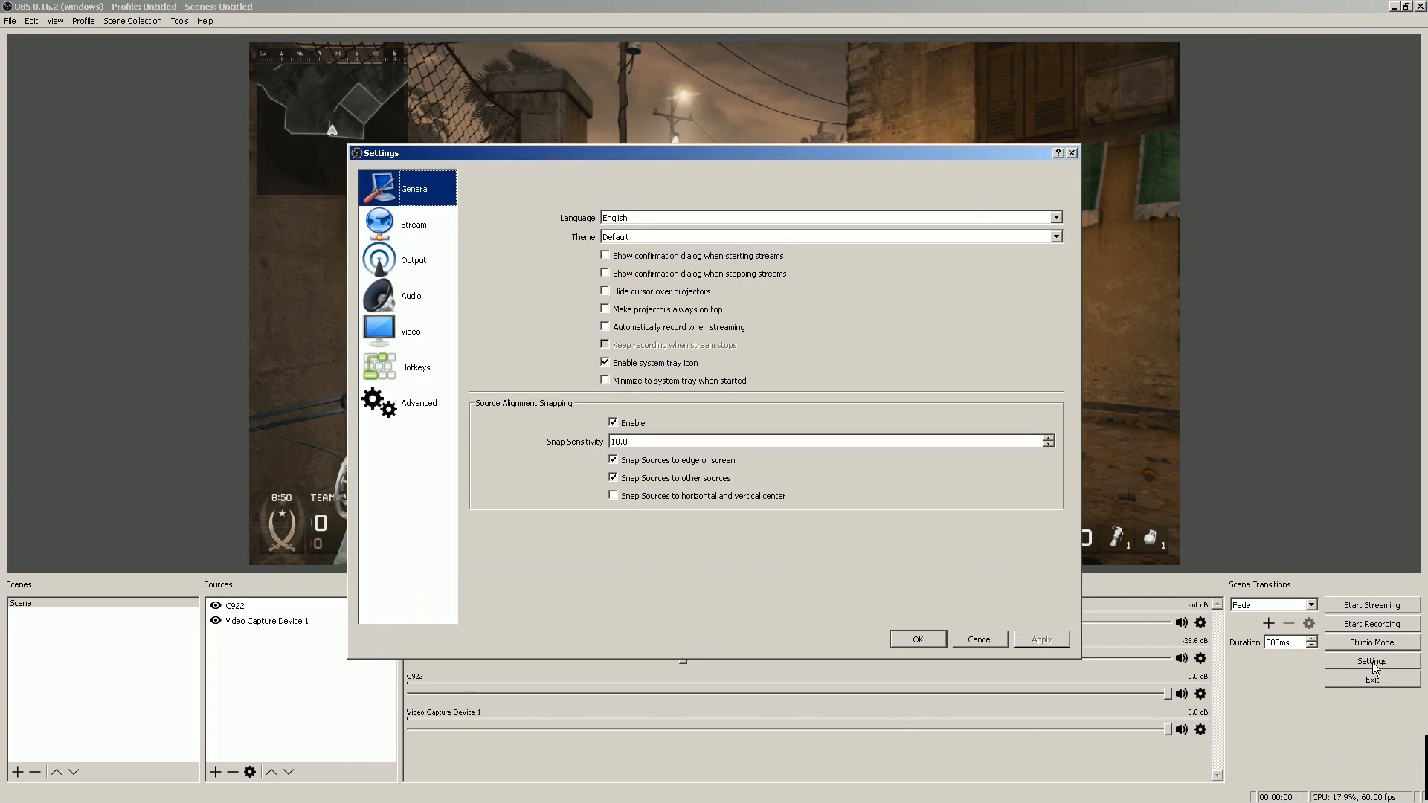
click(410, 331)
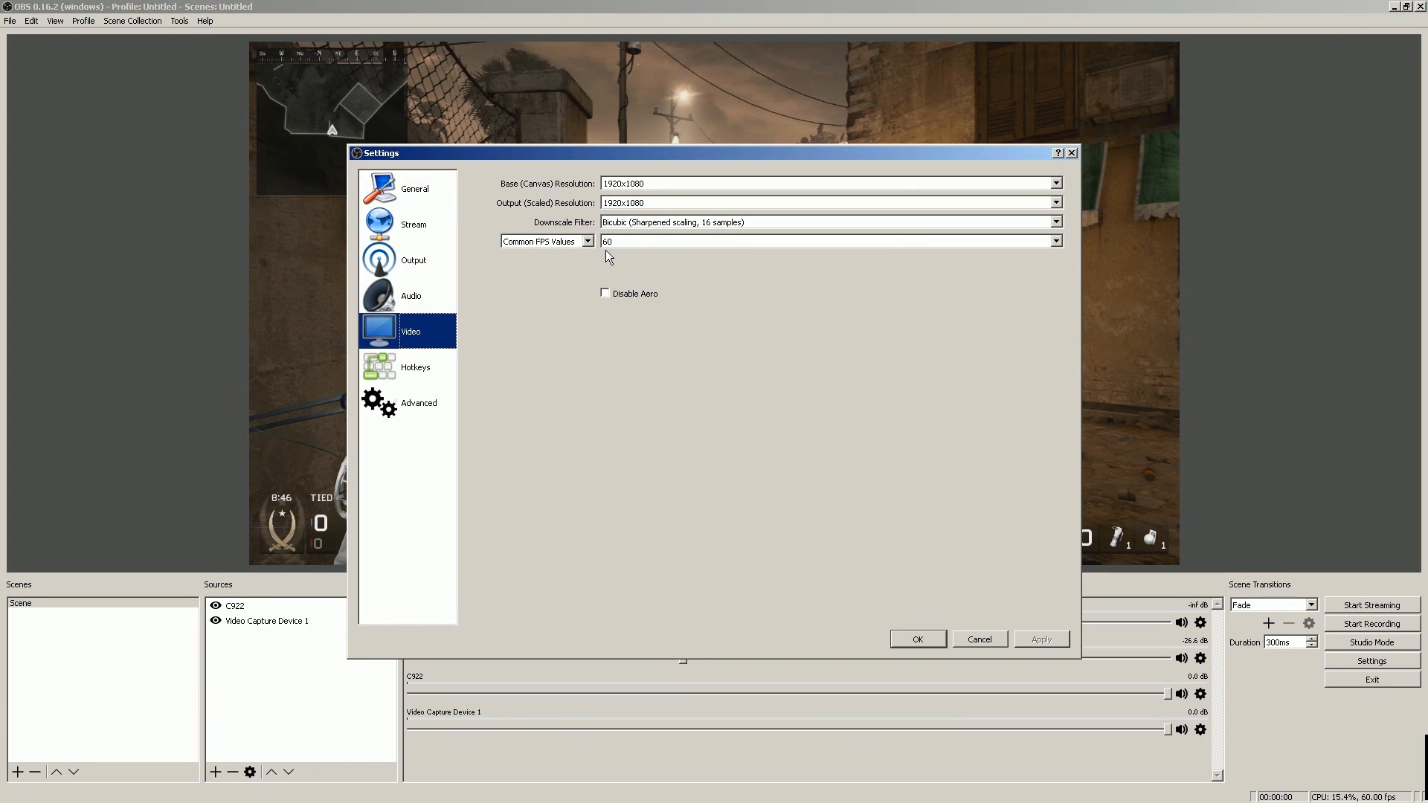
mouse_move(659, 334)
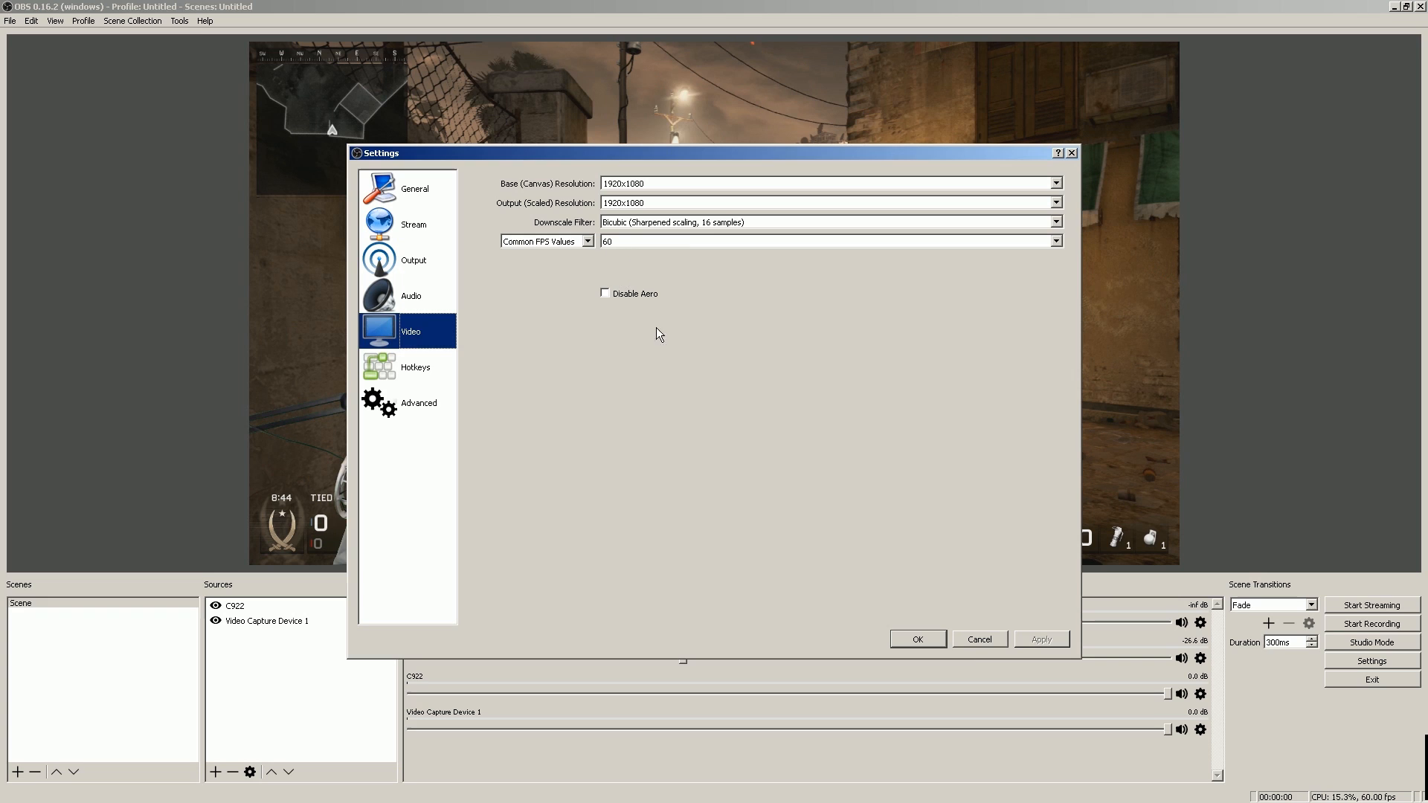
click(917, 639)
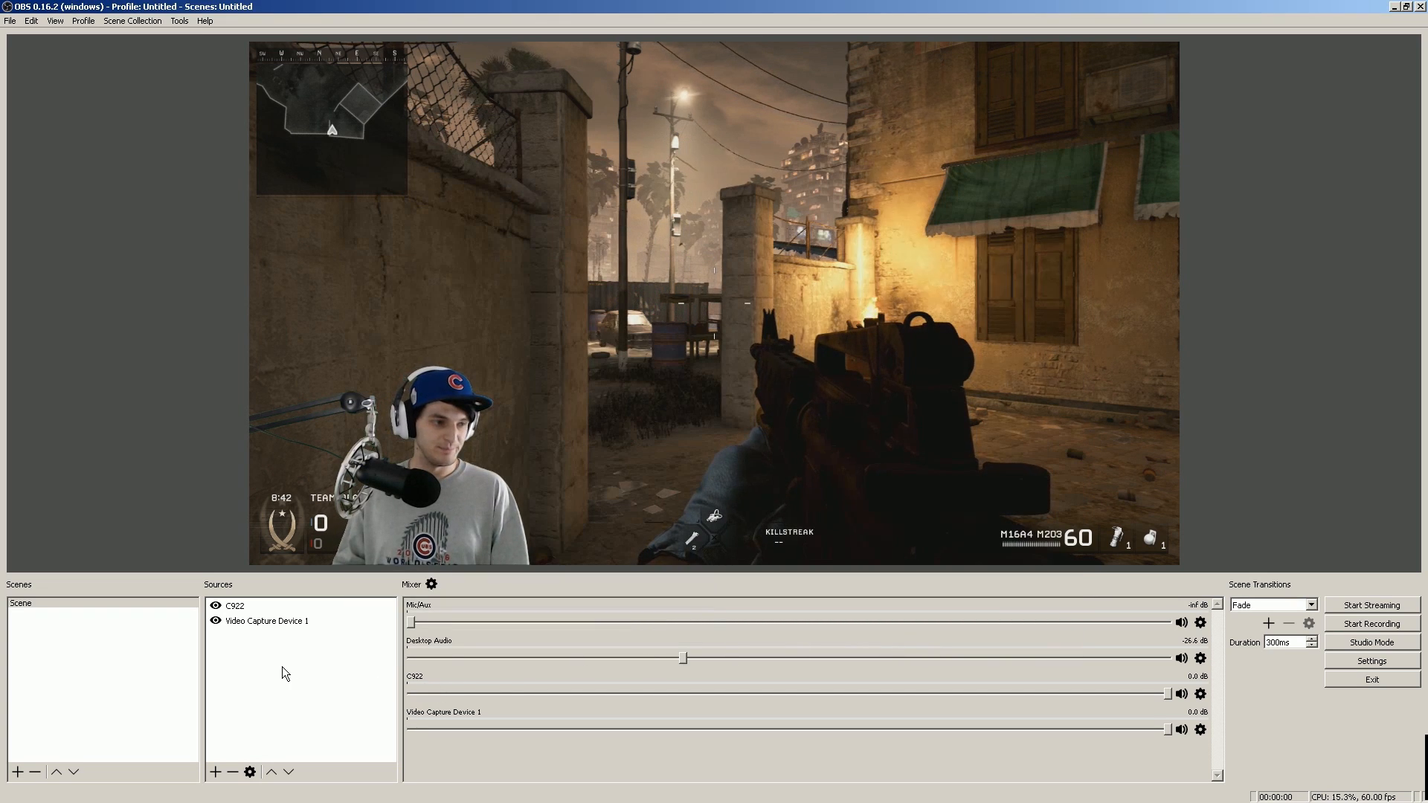